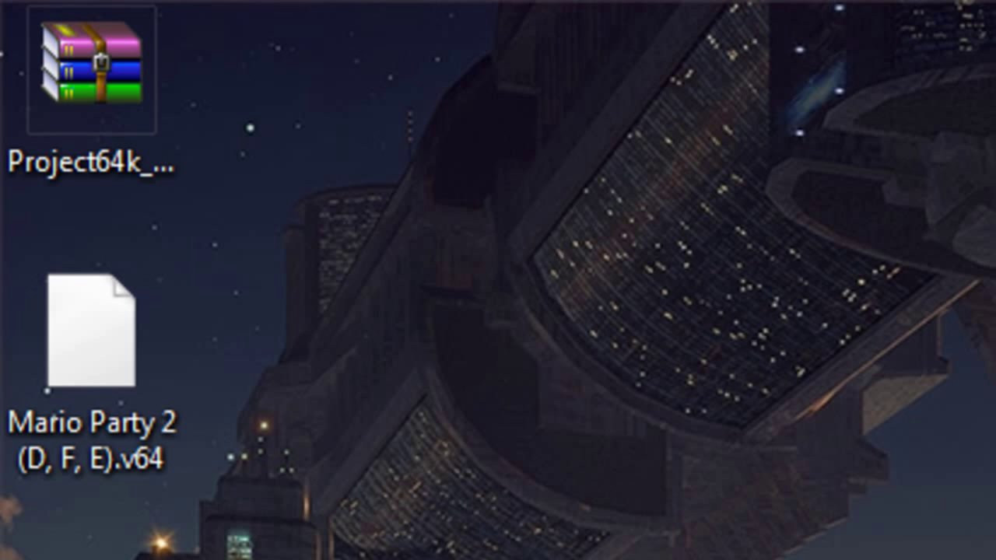
Step: Extract the Project64k zip into its own Project64k_0_13 folder
click(92, 70)
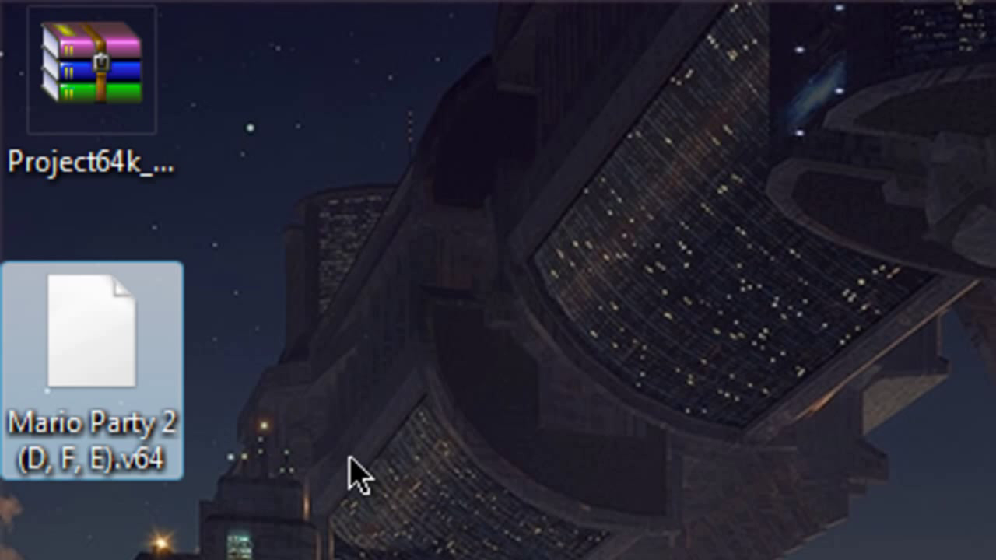
click(90, 62)
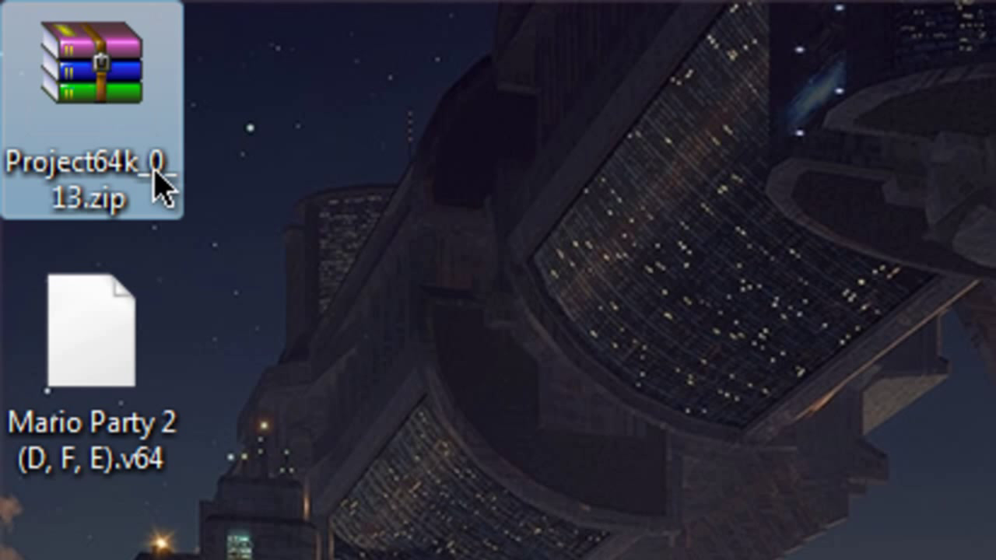
mouse_move(659, 478)
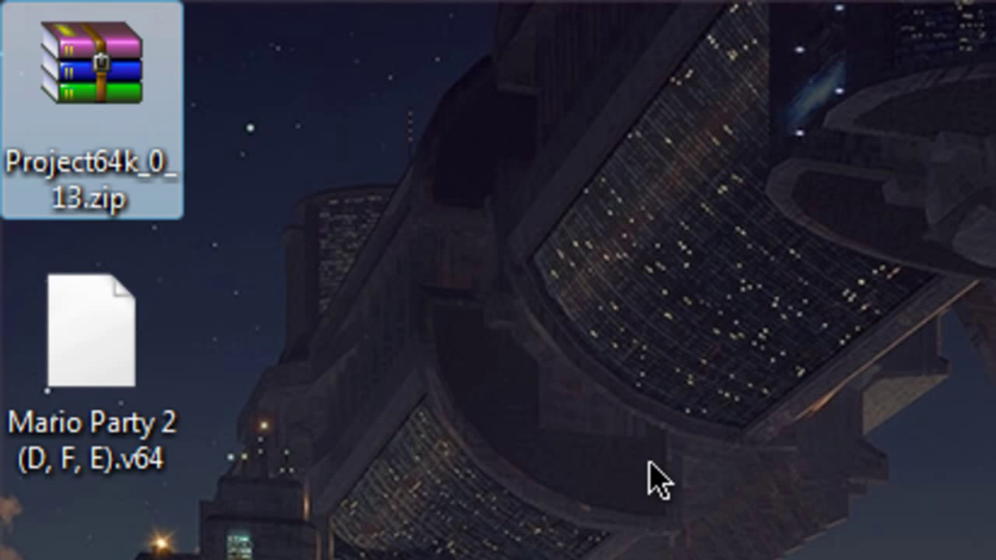
mouse_move(125, 124)
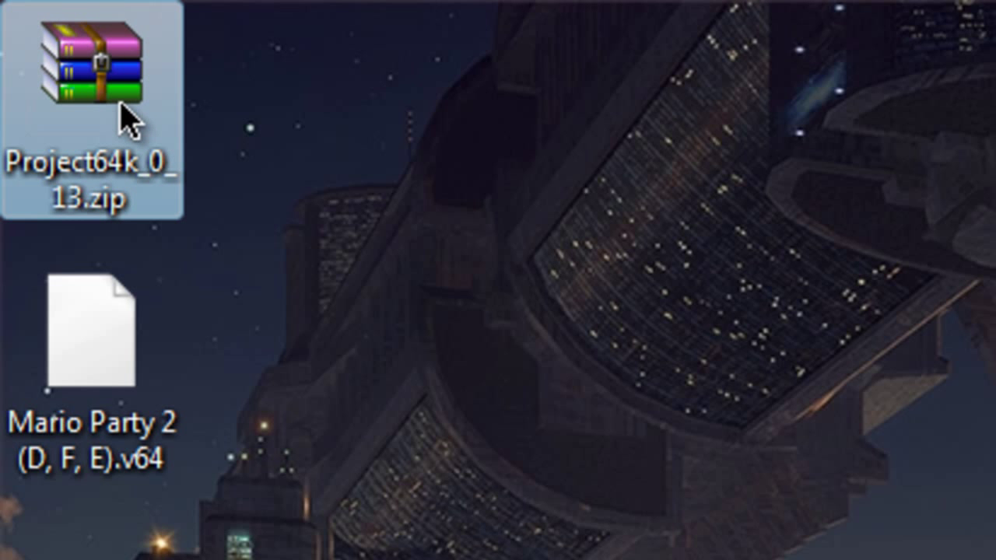
right_click(93, 70)
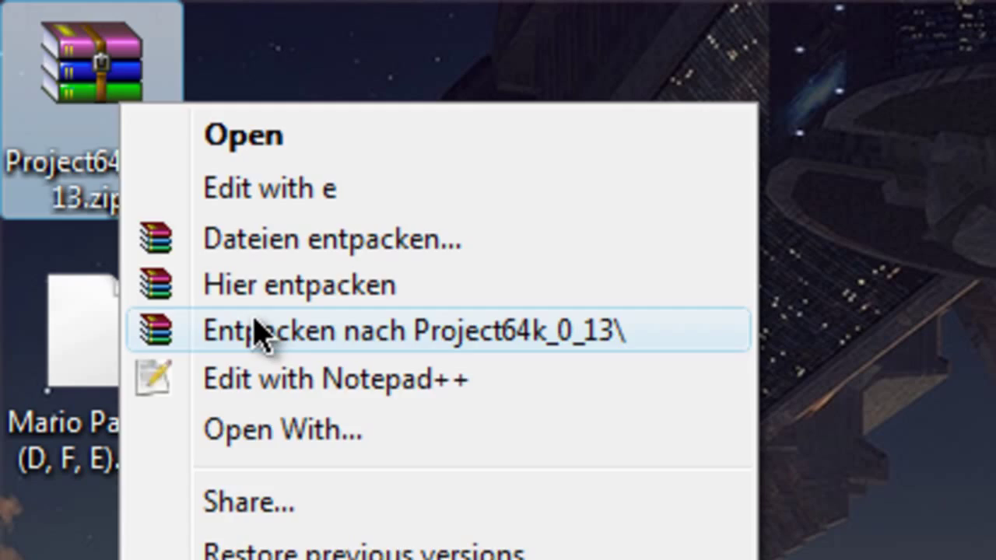
click(417, 330)
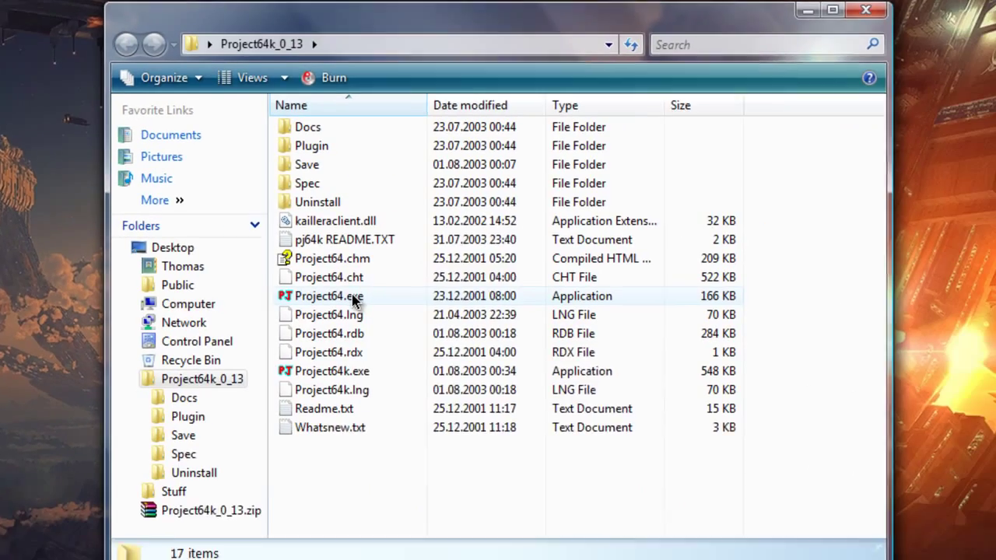
Step: Run Project64.exe, load the Mario Party 2 ROM, and close the crashed emulator
double_click(329, 296)
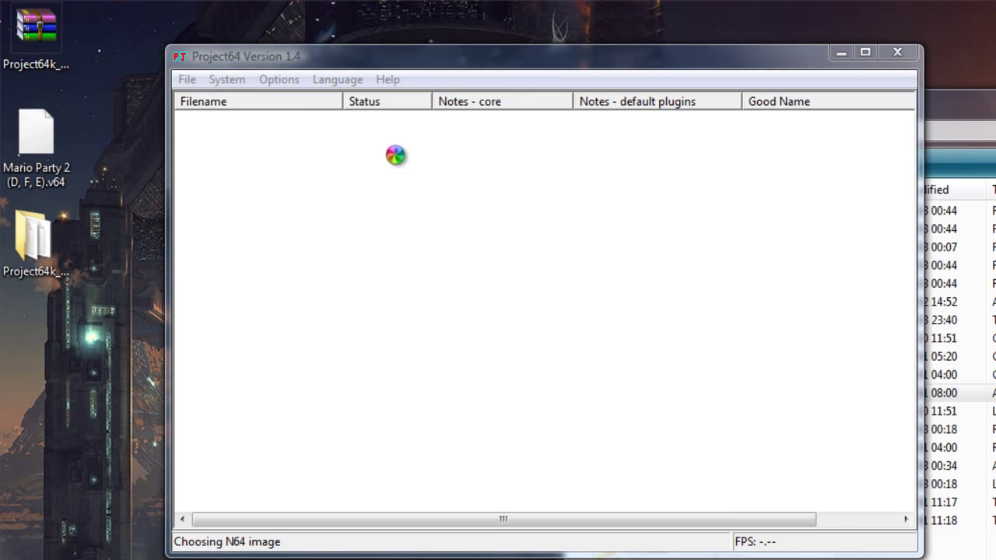
click(187, 79)
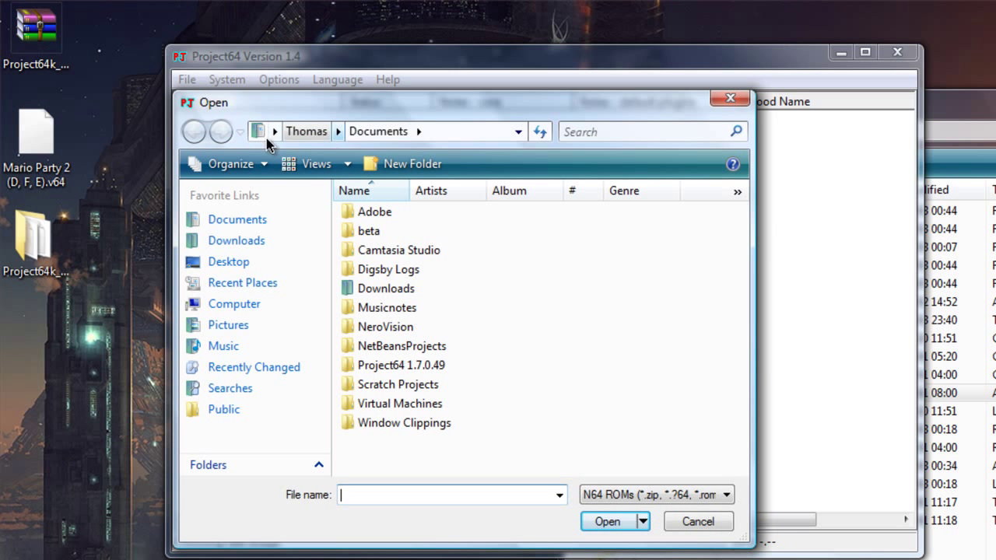
click(194, 130)
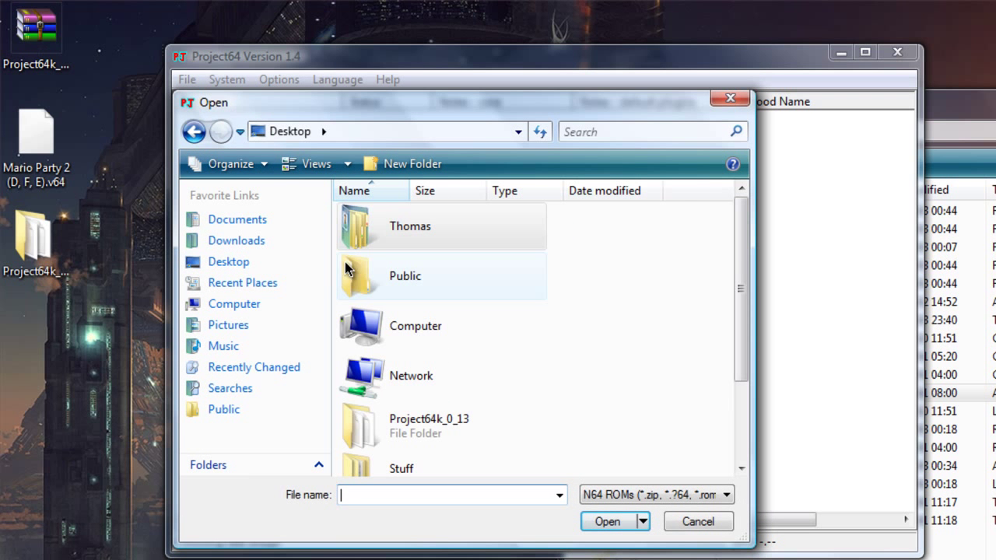
scroll(down, 3)
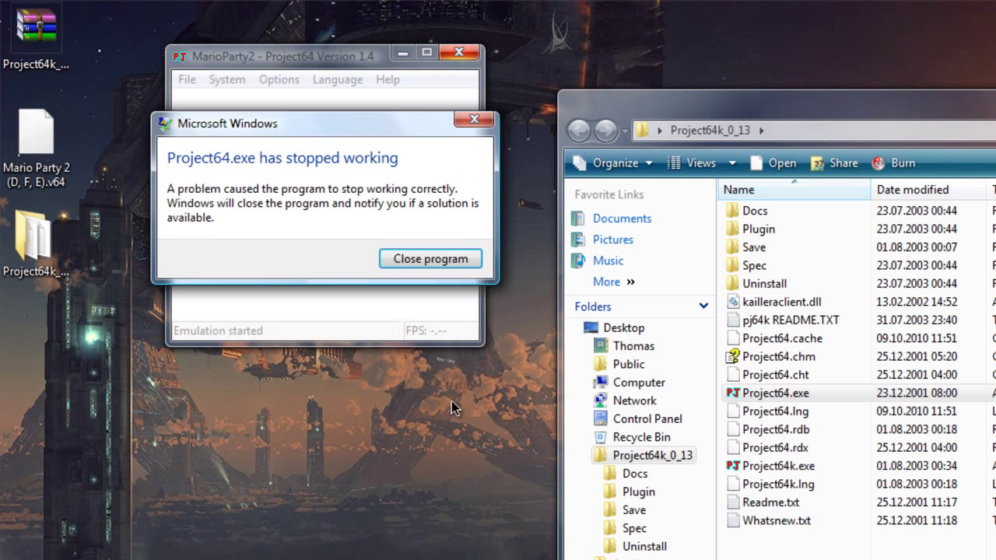
click(430, 258)
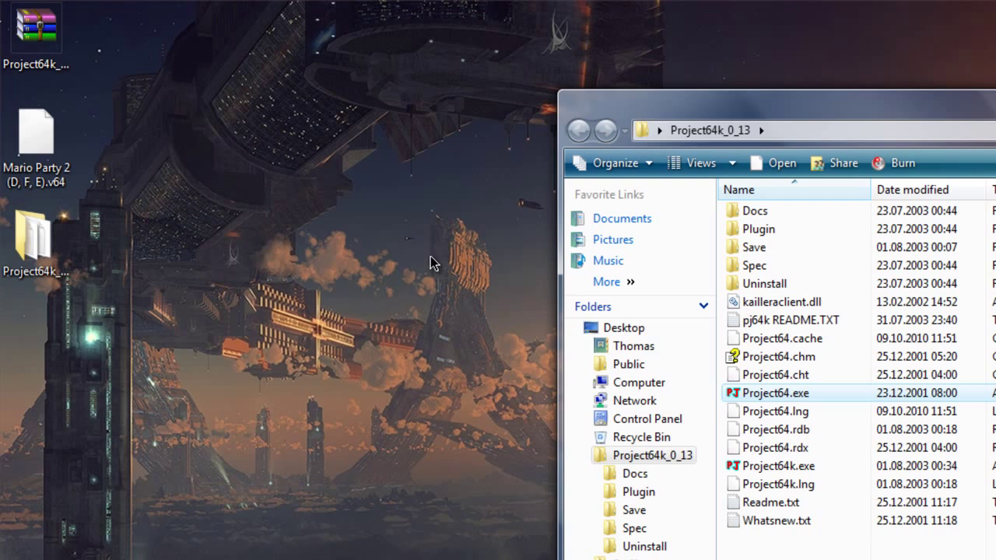
mouse_move(455, 16)
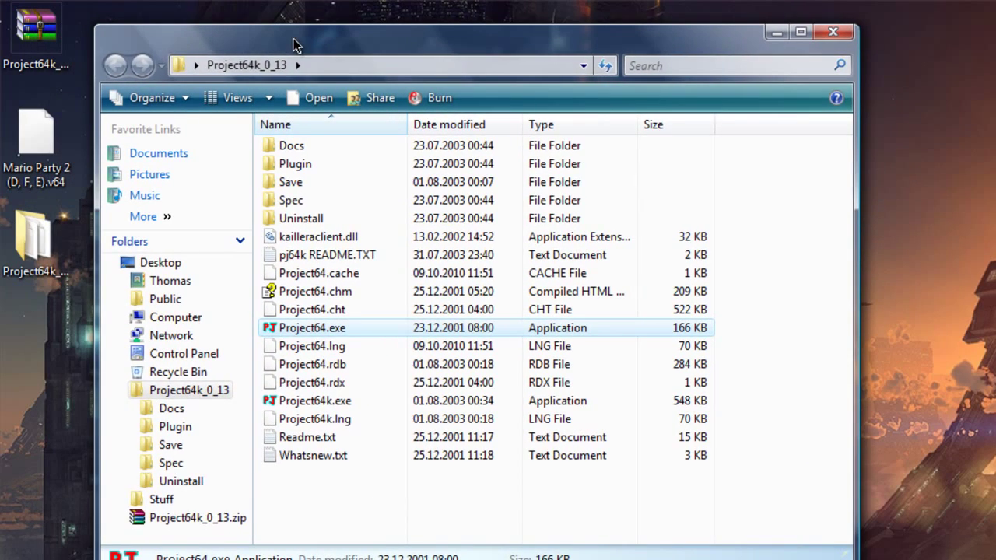
Step: View the twelve DLL and config files in the Plugin folder, then close the window
click(295, 163)
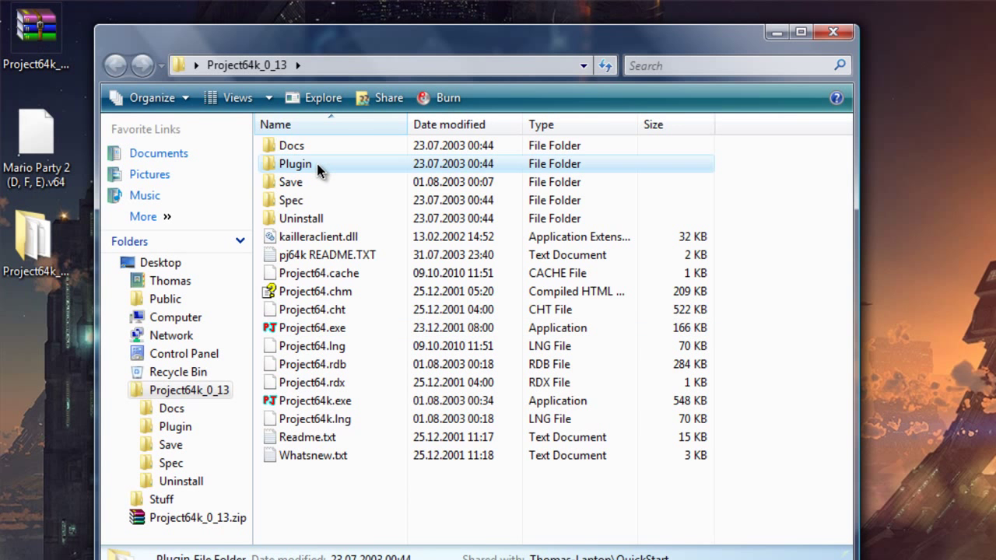
double_click(294, 164)
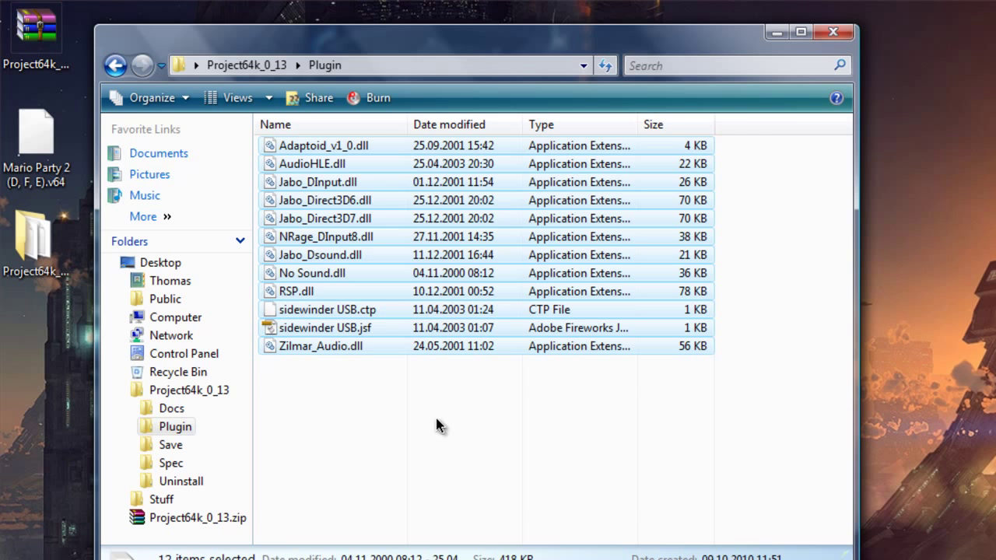
mouse_move(349, 119)
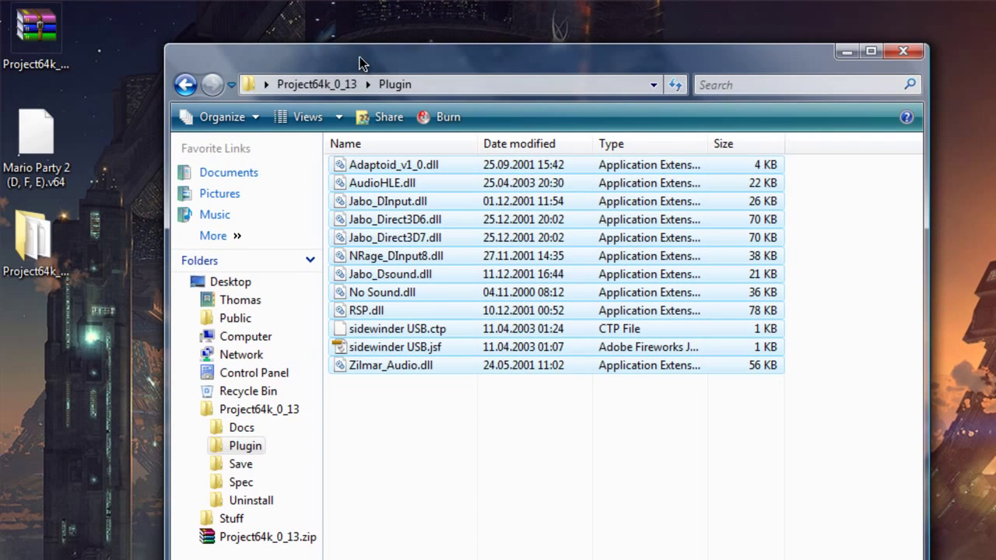
mouse_move(206, 103)
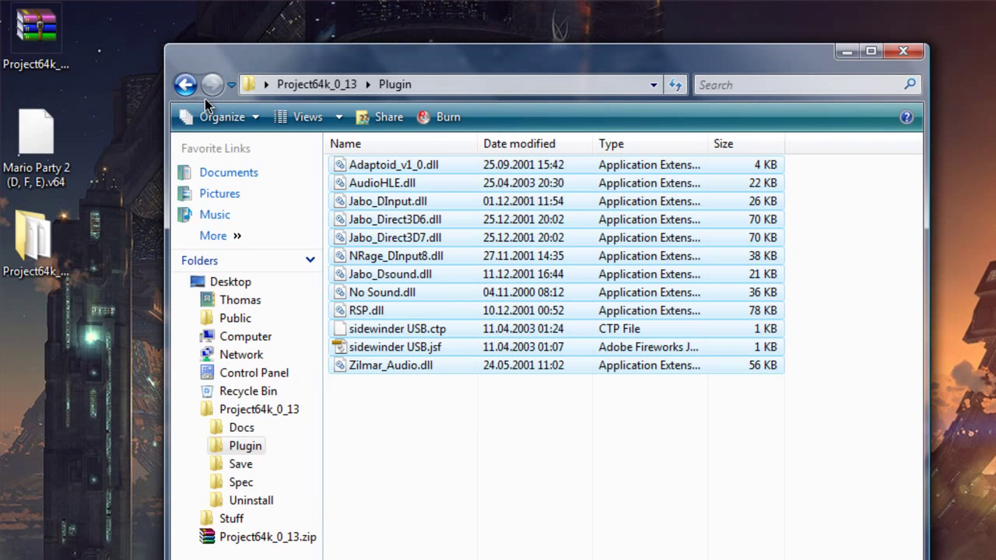
click(185, 85)
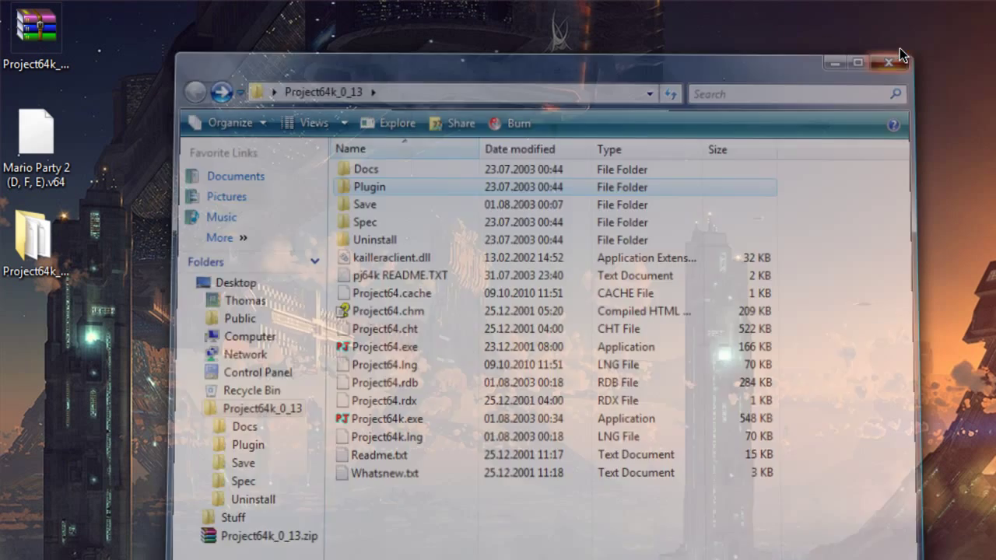
click(892, 62)
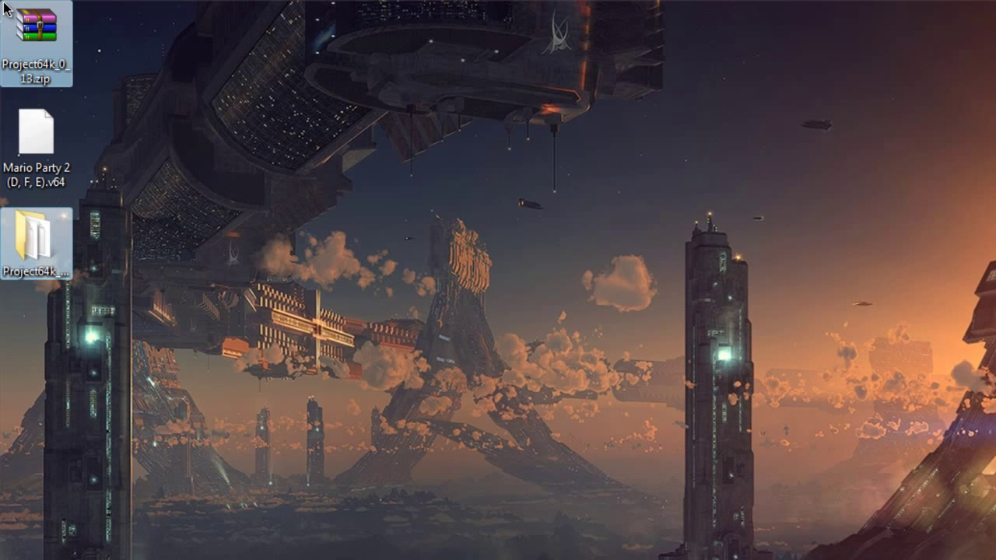
Step: Extract project64kVista7winfreak and launch Project64k.exe from its inner folder
right_click(37, 37)
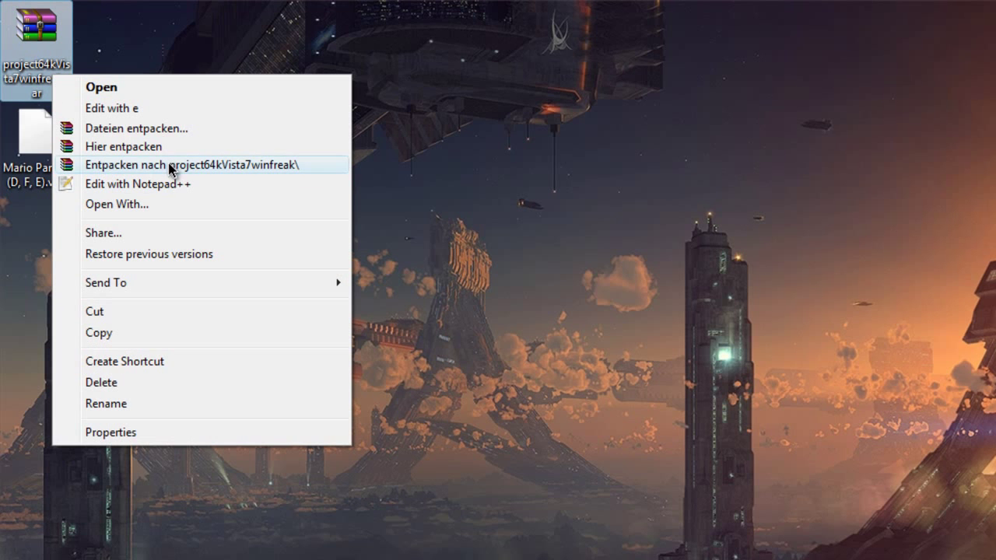
click(193, 164)
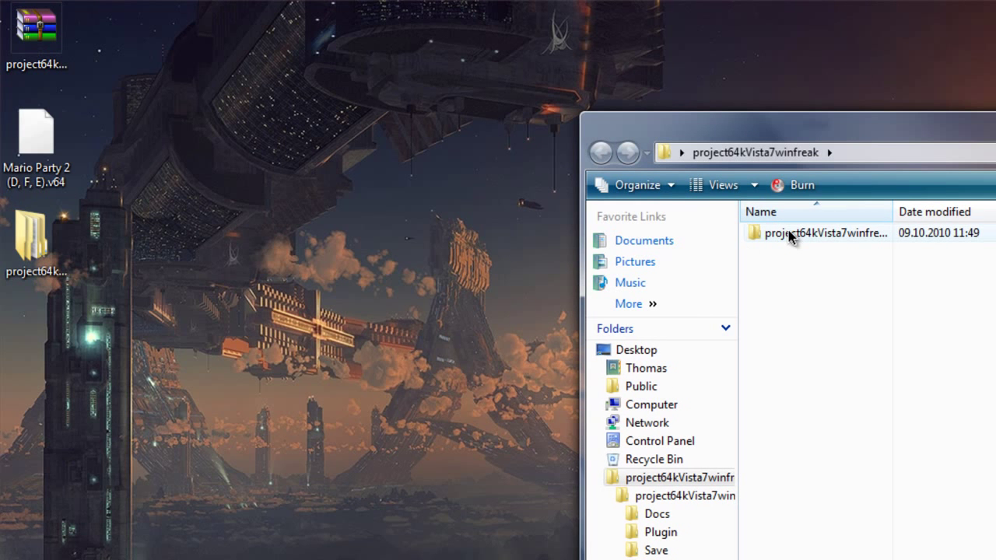
double_click(825, 232)
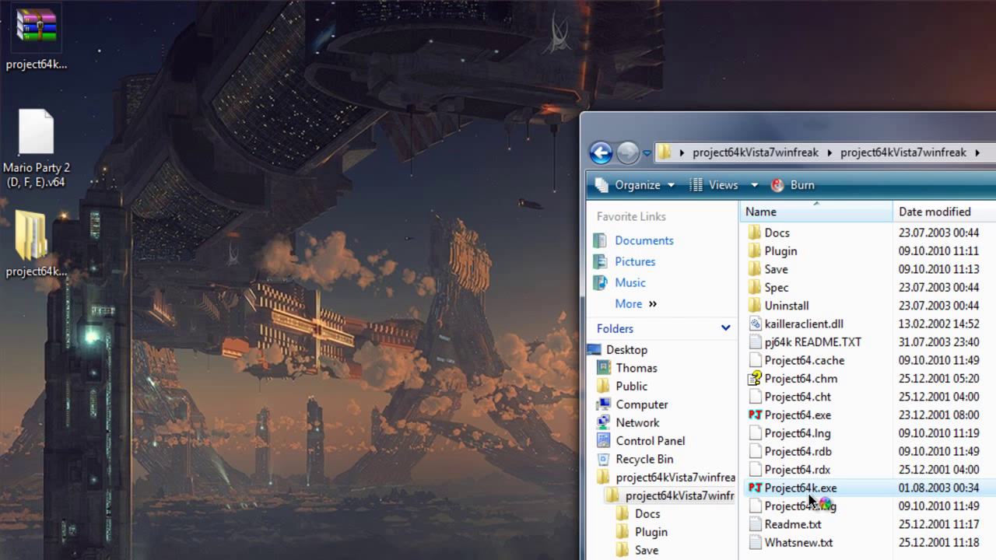
double_click(797, 488)
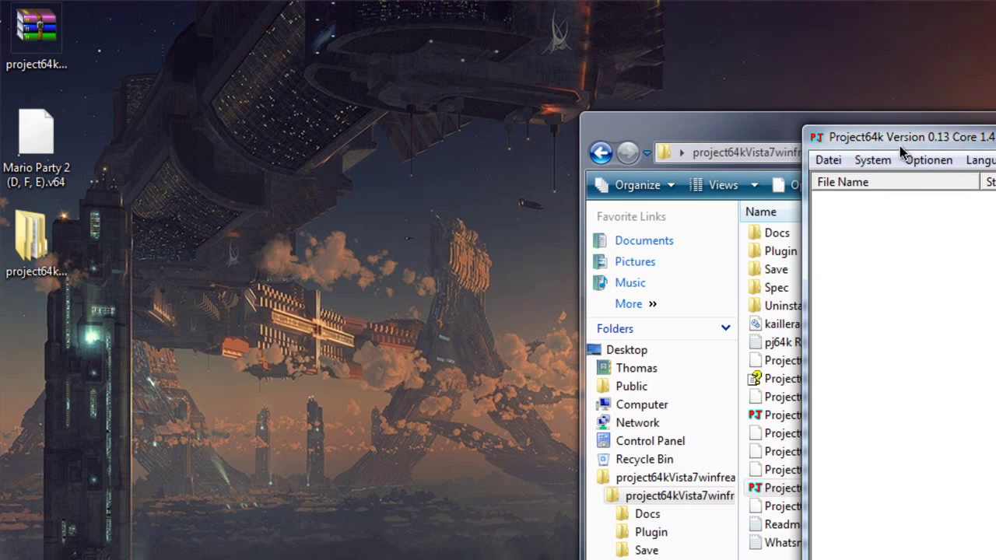
Step: Load Mario Party 2 (D, F, E).v64 from the Desktop, watch it run, then close Project64k
click(158, 151)
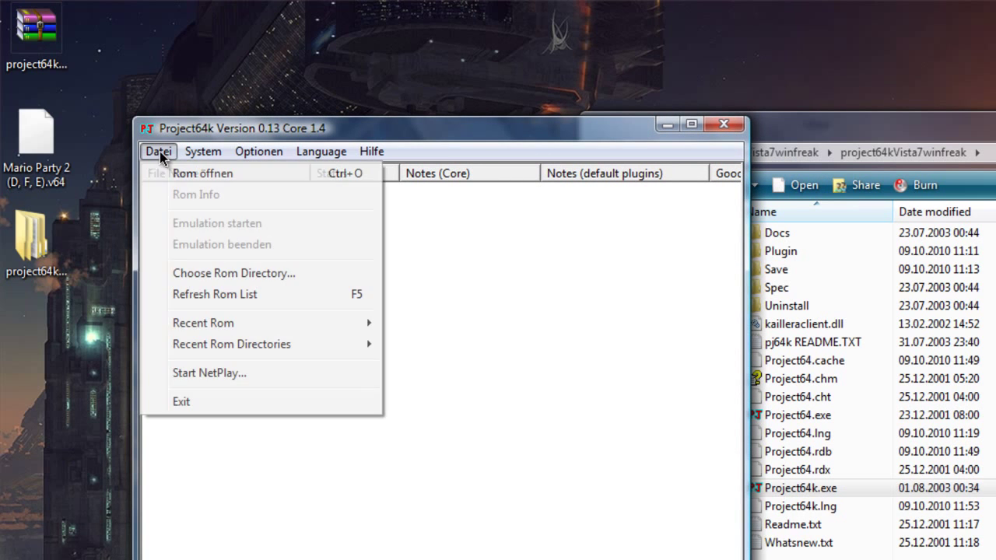
click(203, 172)
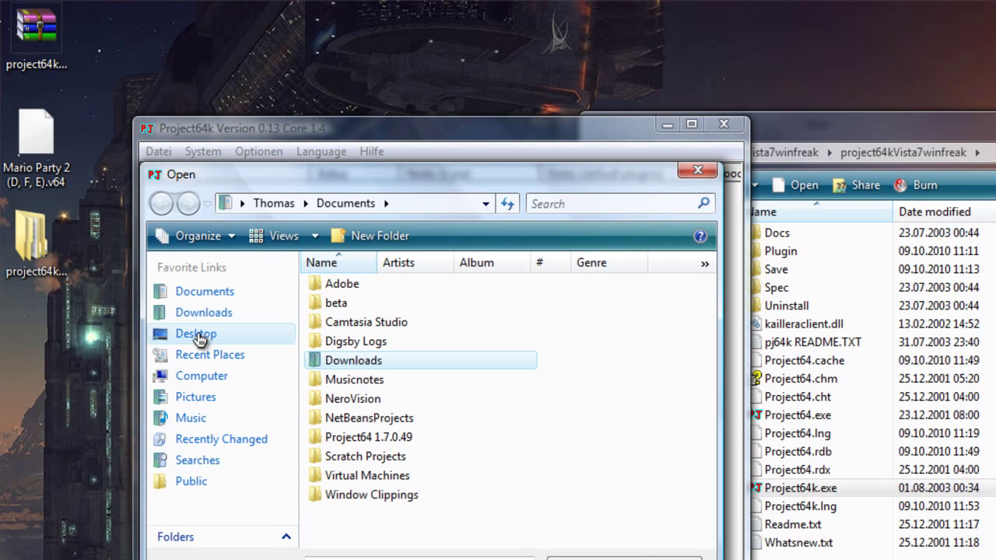
click(195, 333)
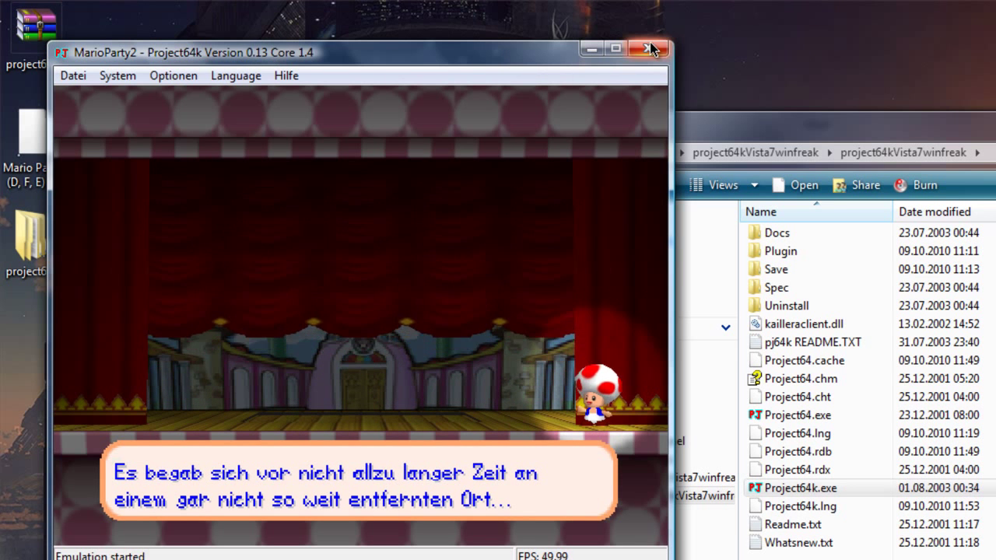
click(651, 48)
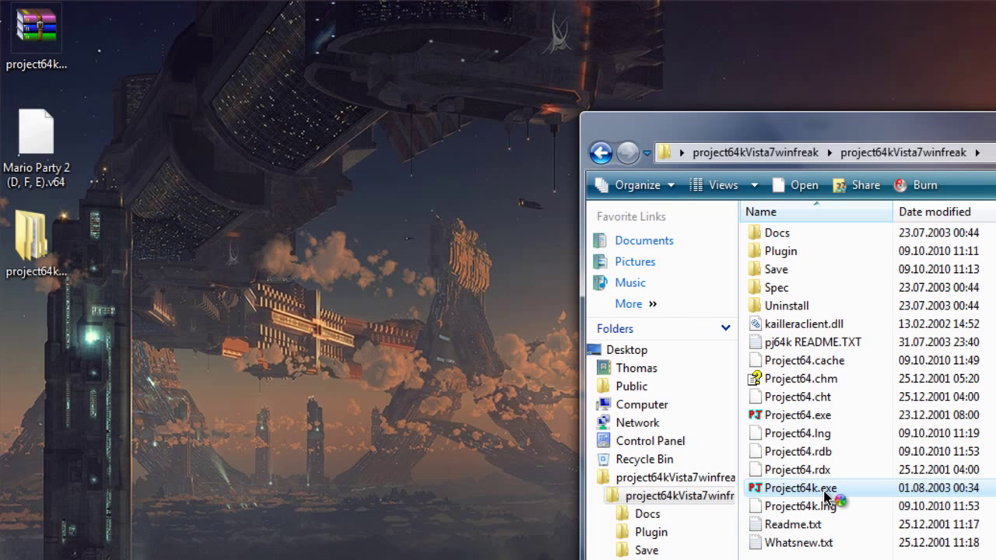
double_click(795, 487)
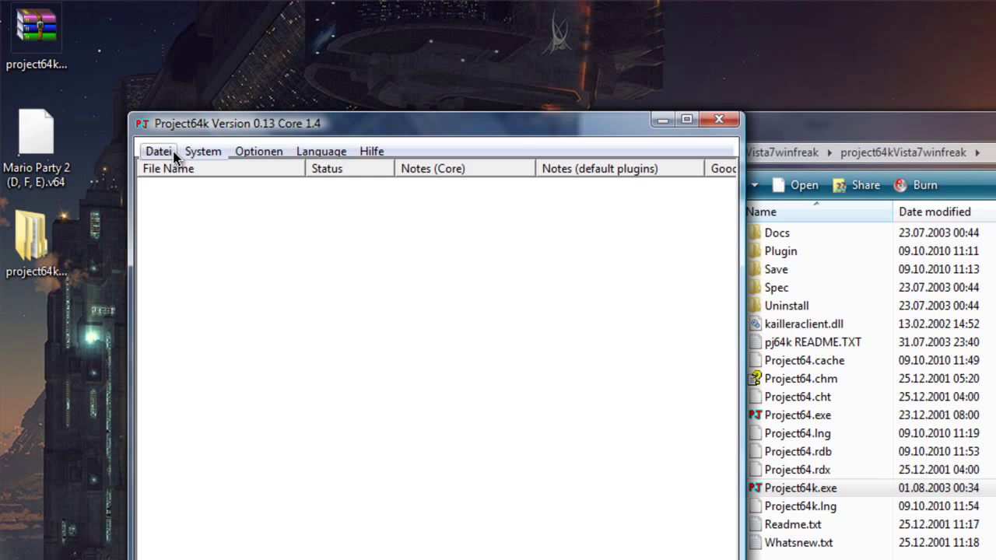
click(158, 150)
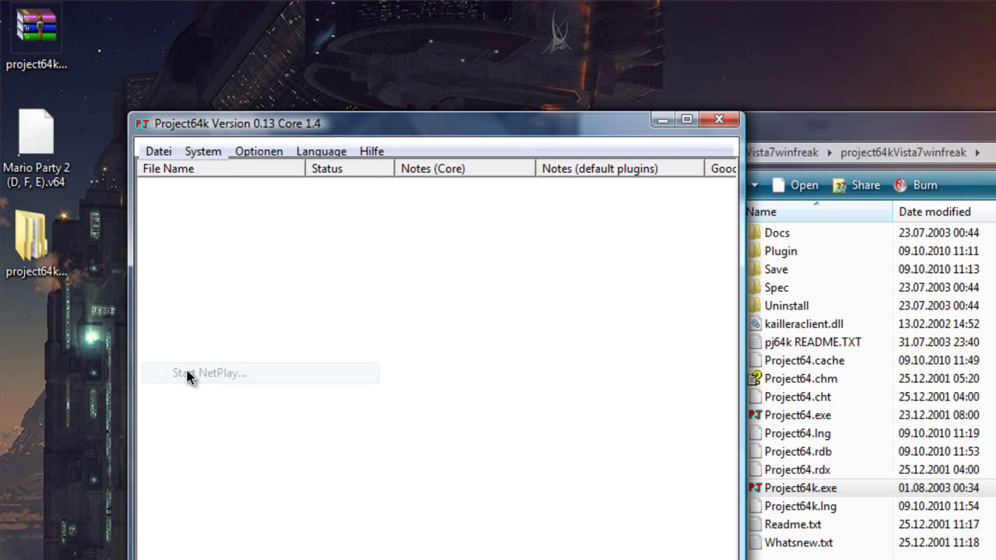
click(208, 373)
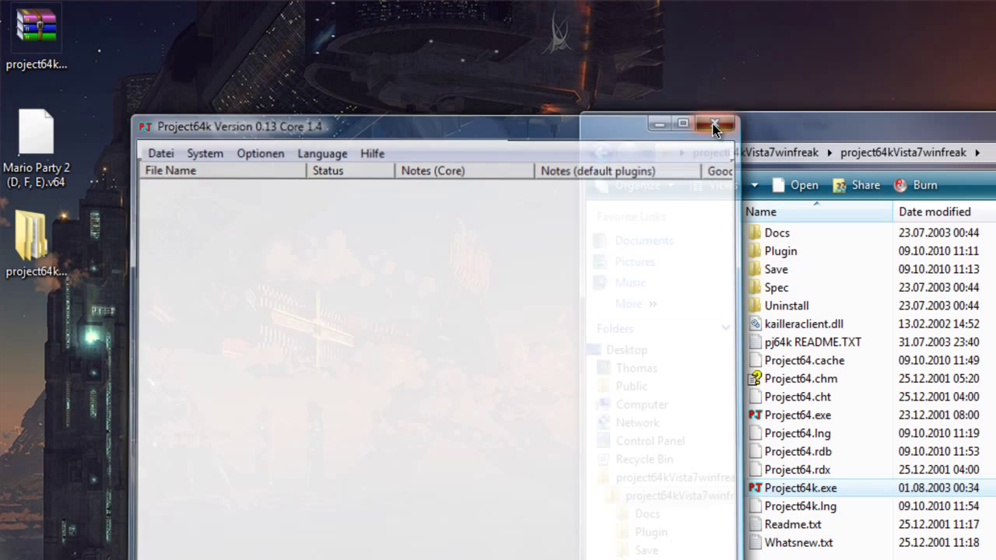
click(714, 123)
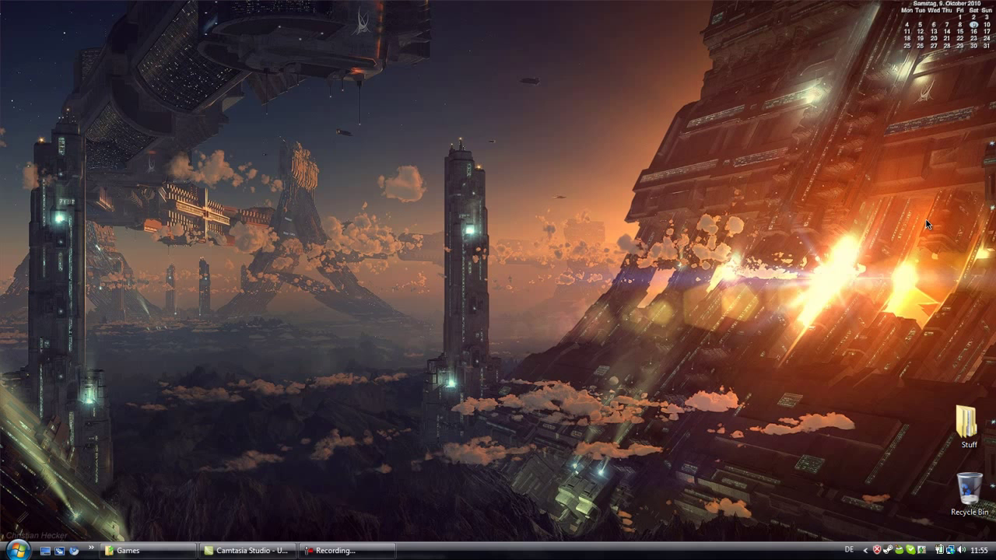
mouse_move(704, 277)
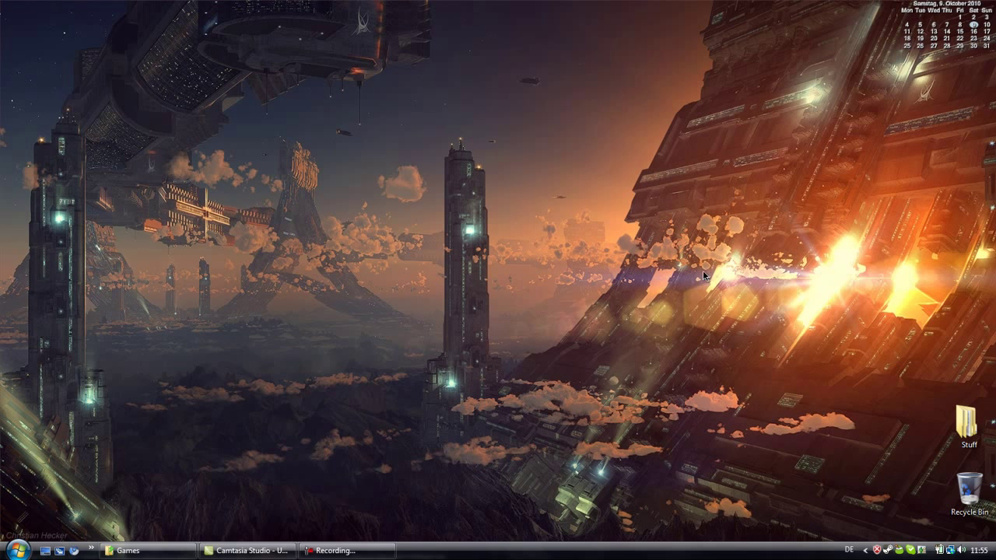